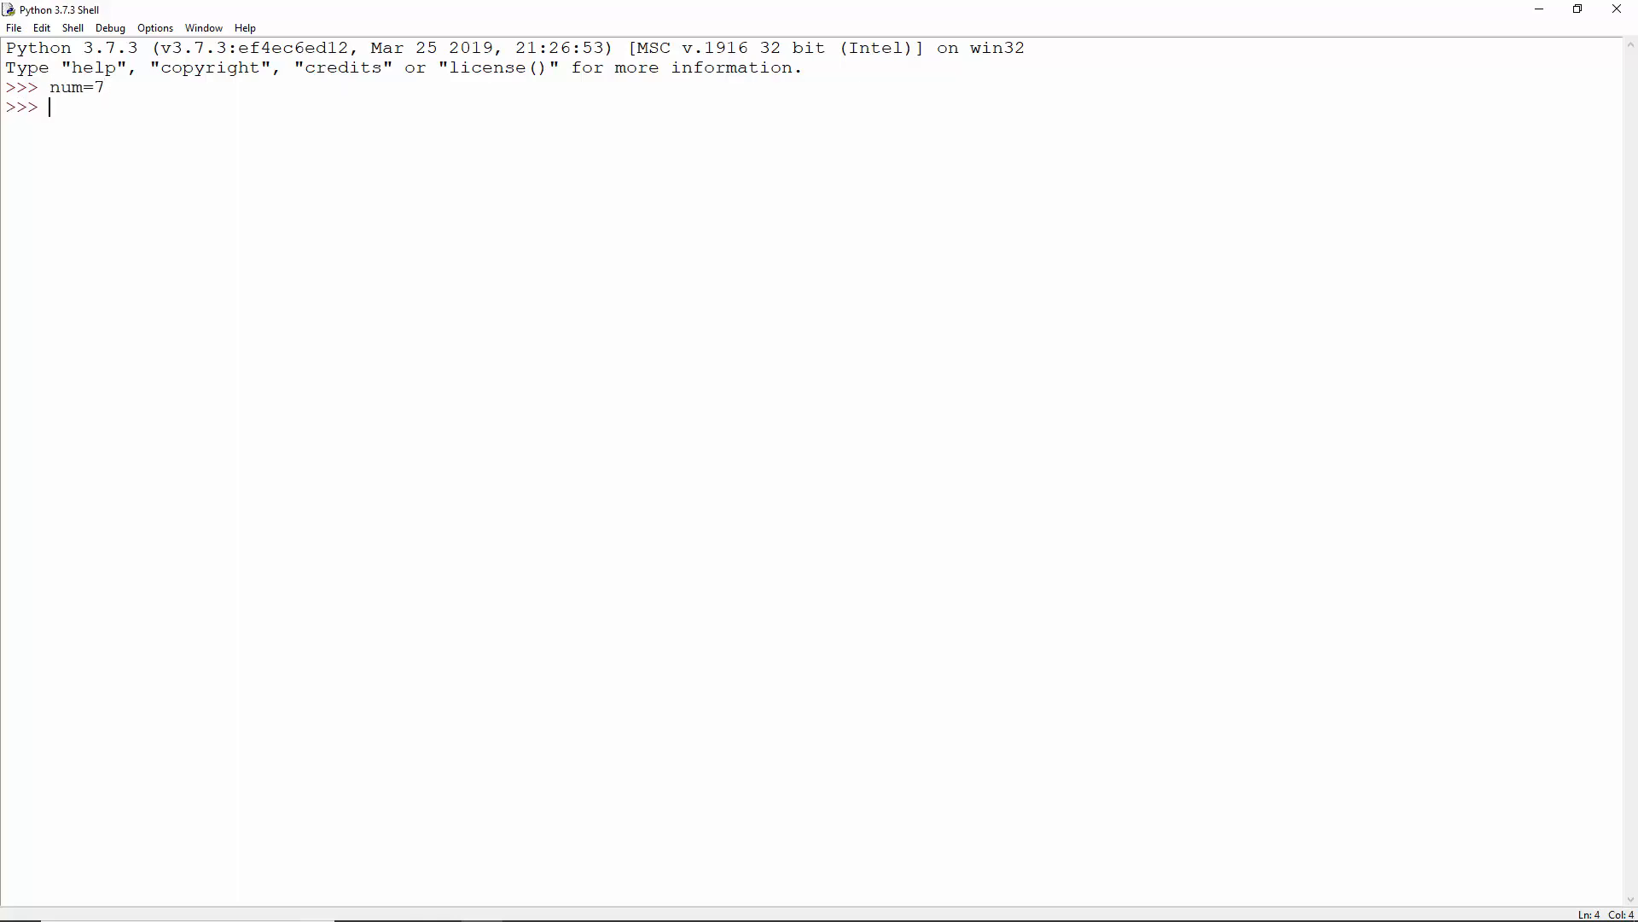
Step: Evaluate the user-entered polynomial with eval(expr) at x=7, giving 7419
{"action": "key", "text": "Return"}
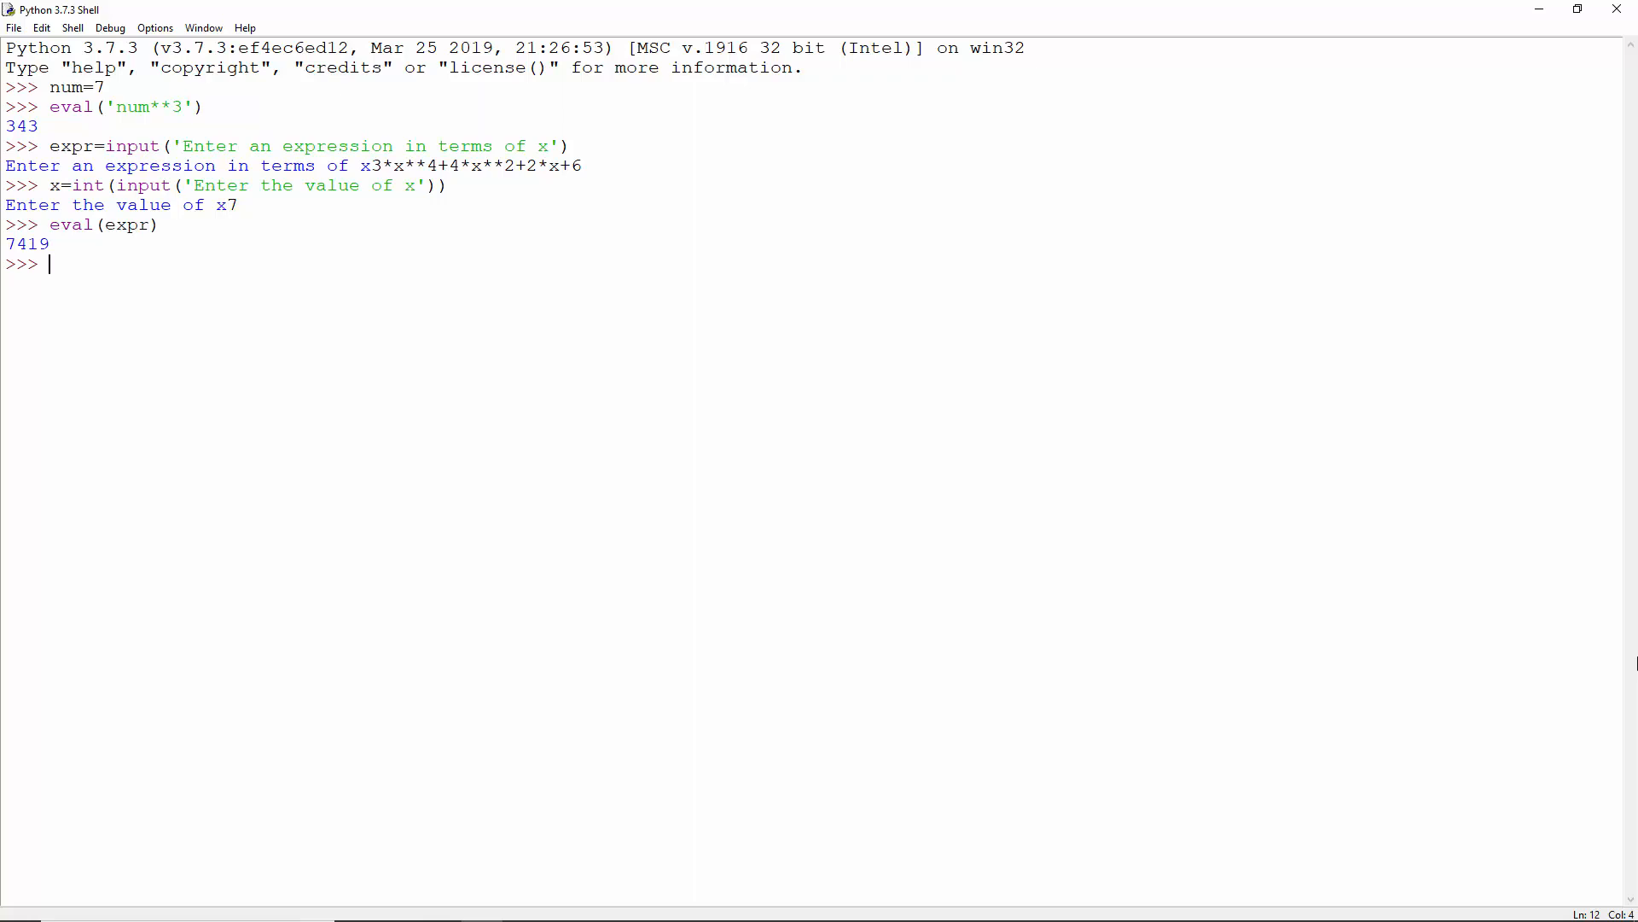
Step: Define double(n) and triple(n), then enter 'trip' at the 'What shall we do?' prompt
{"action": "type", "text": "def double(n): return n*2"}
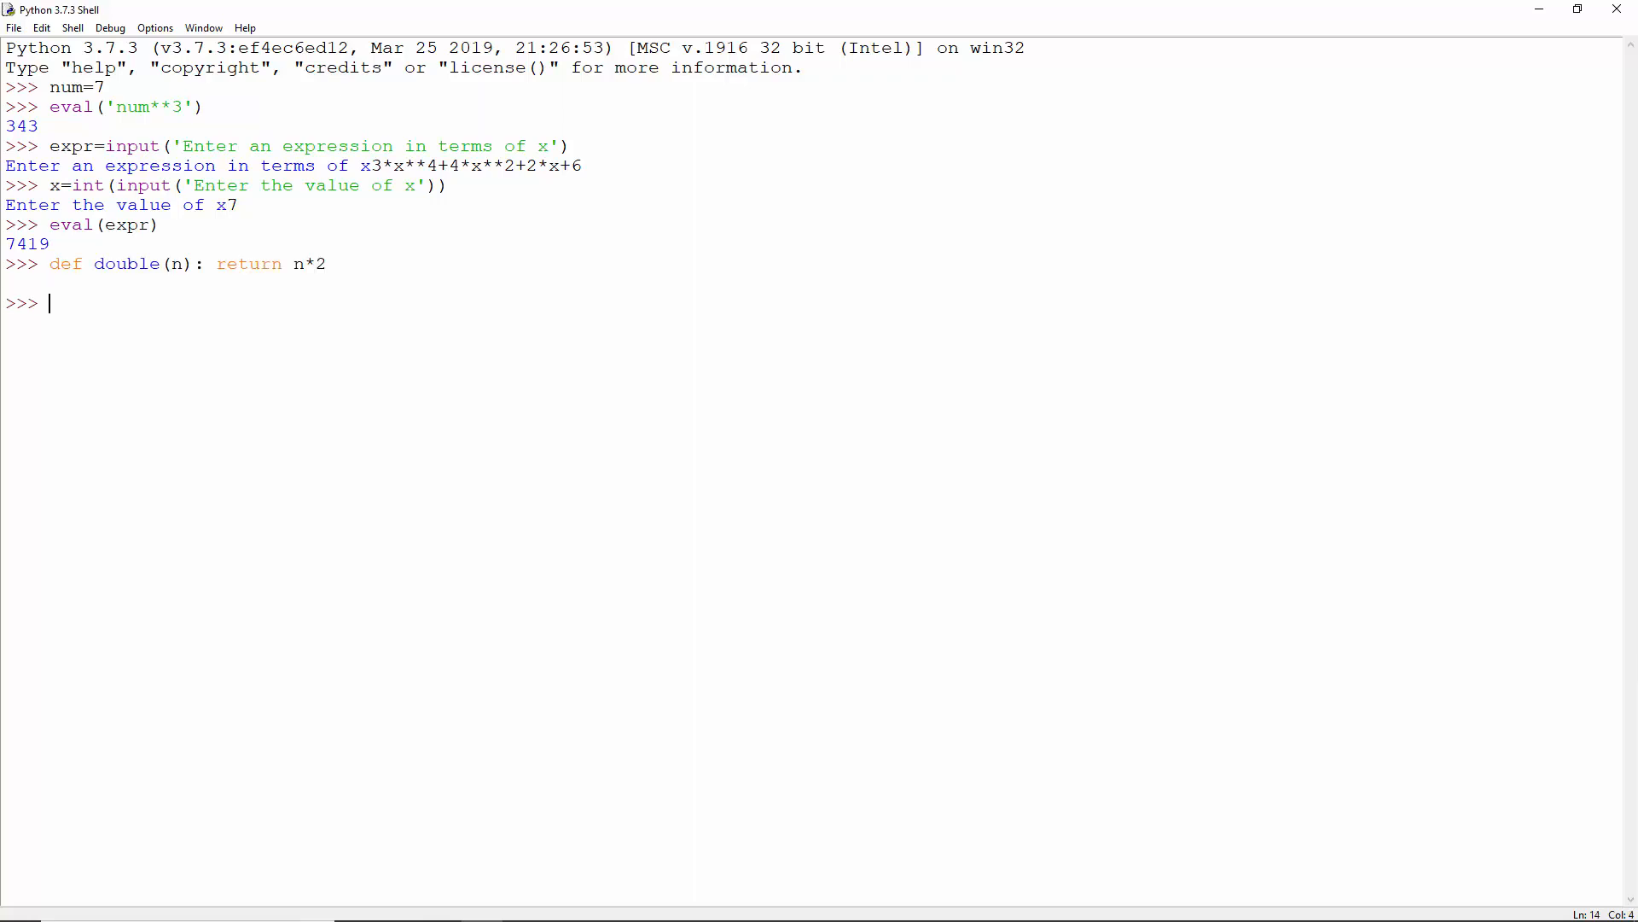
{"action": "type", "text": "def triple(n): return n*3"}
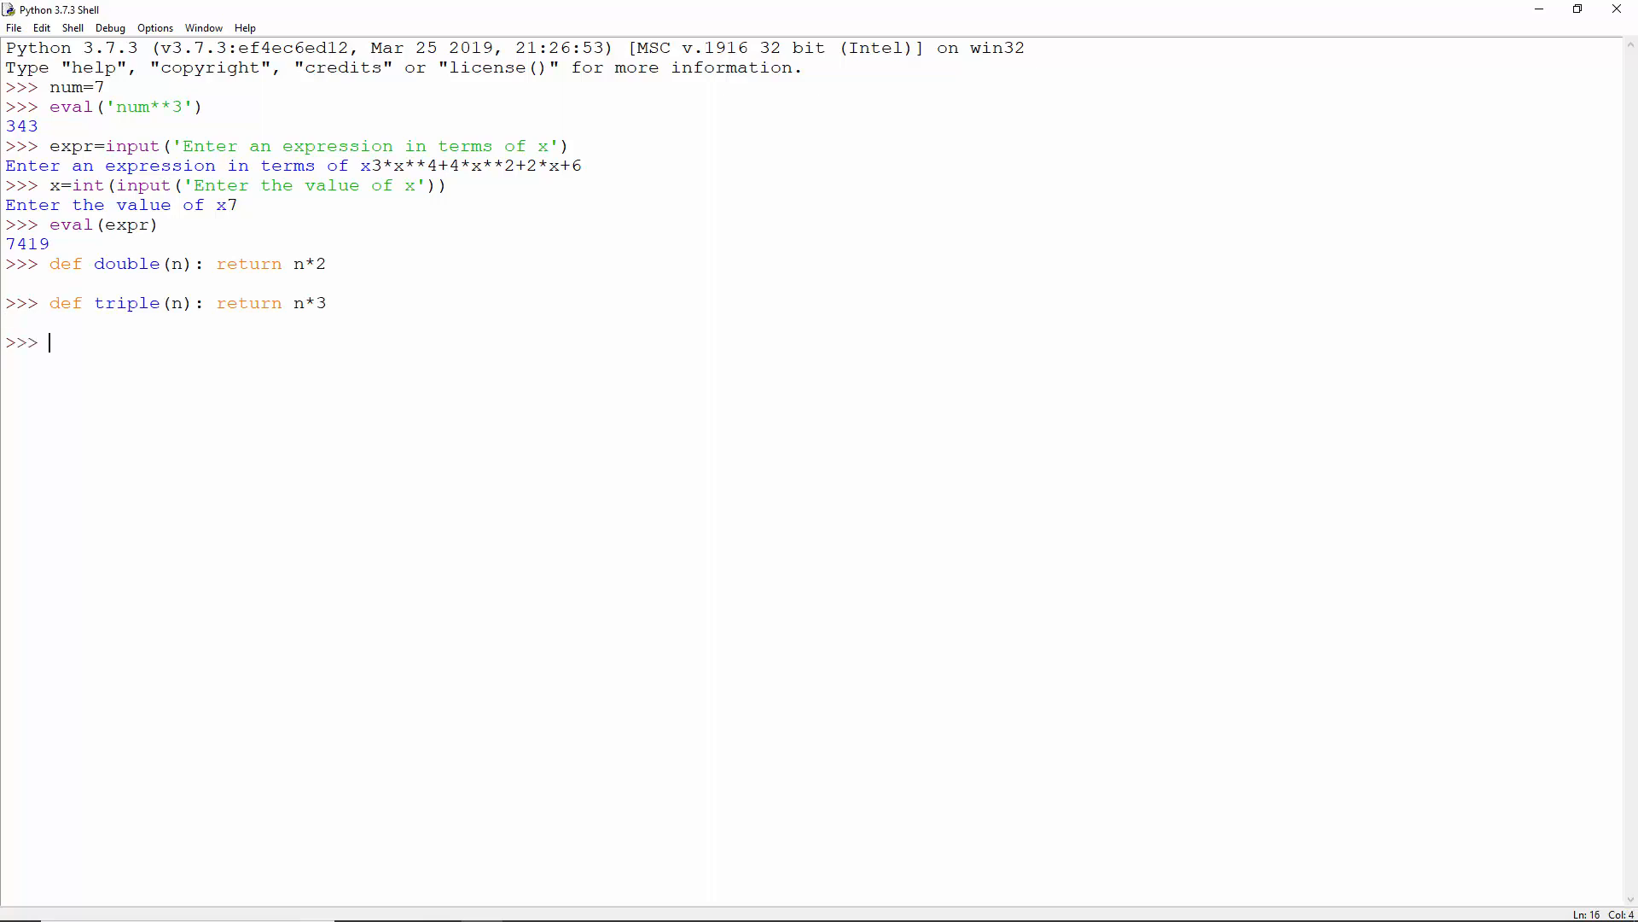
{"action": "type", "text": "choice=input('What shall we do?')"}
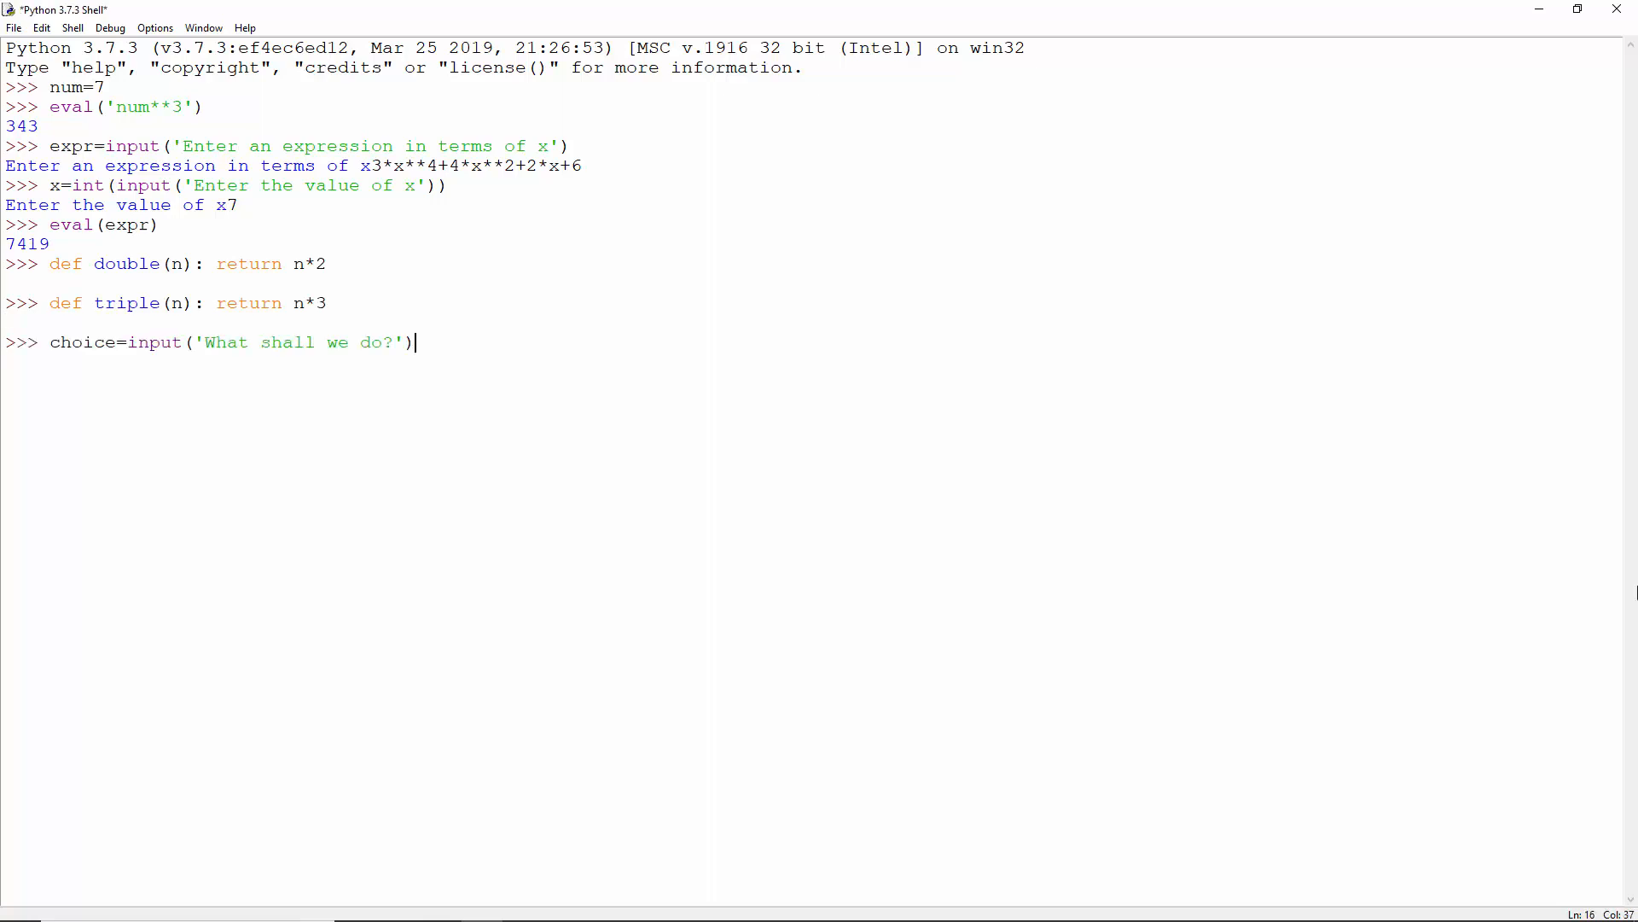
{"action": "key", "text": "Return"}
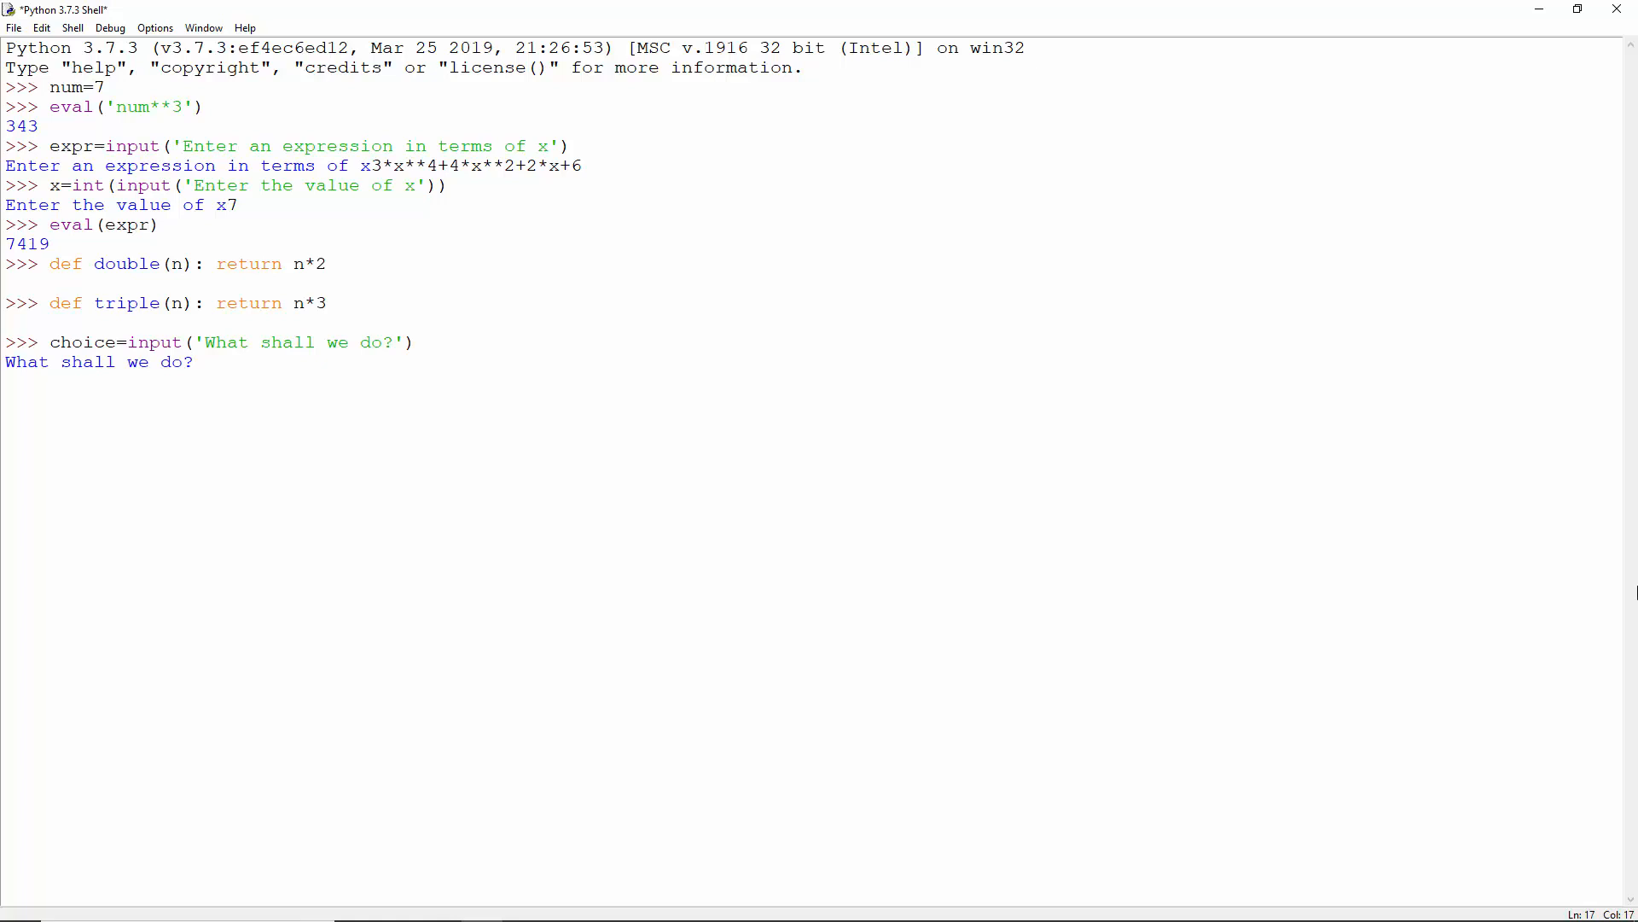
{"action": "type", "text": "triple"}
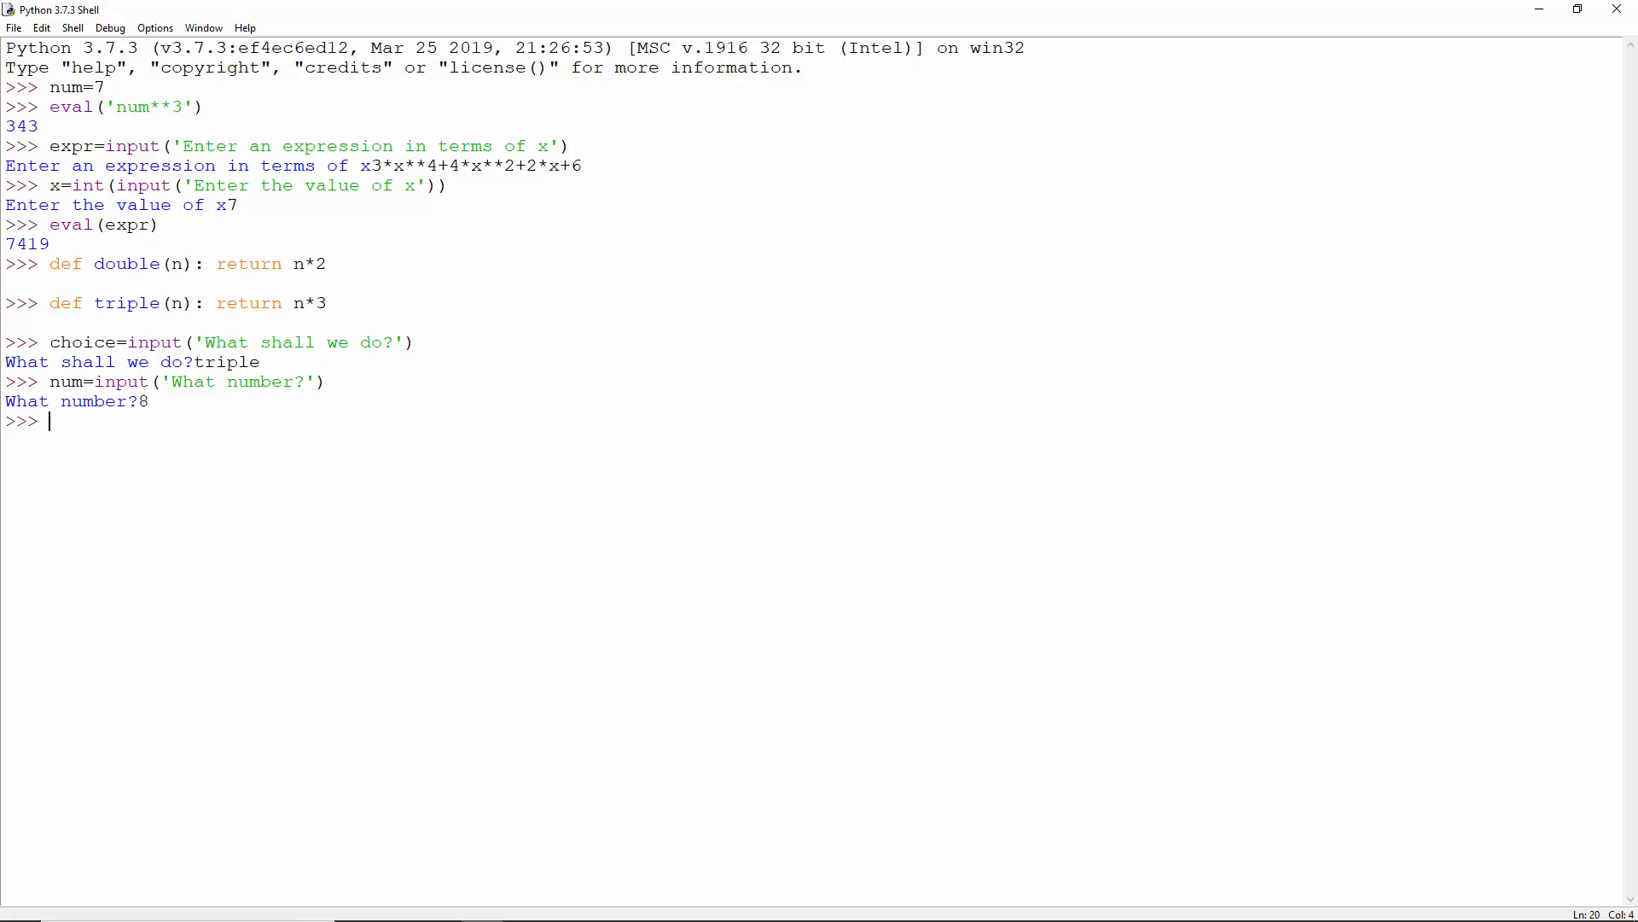
Step: Append '(8)' to choice and run eval(choice), returning 24
{"action": "type", "text": "choice+='('+num+')'"}
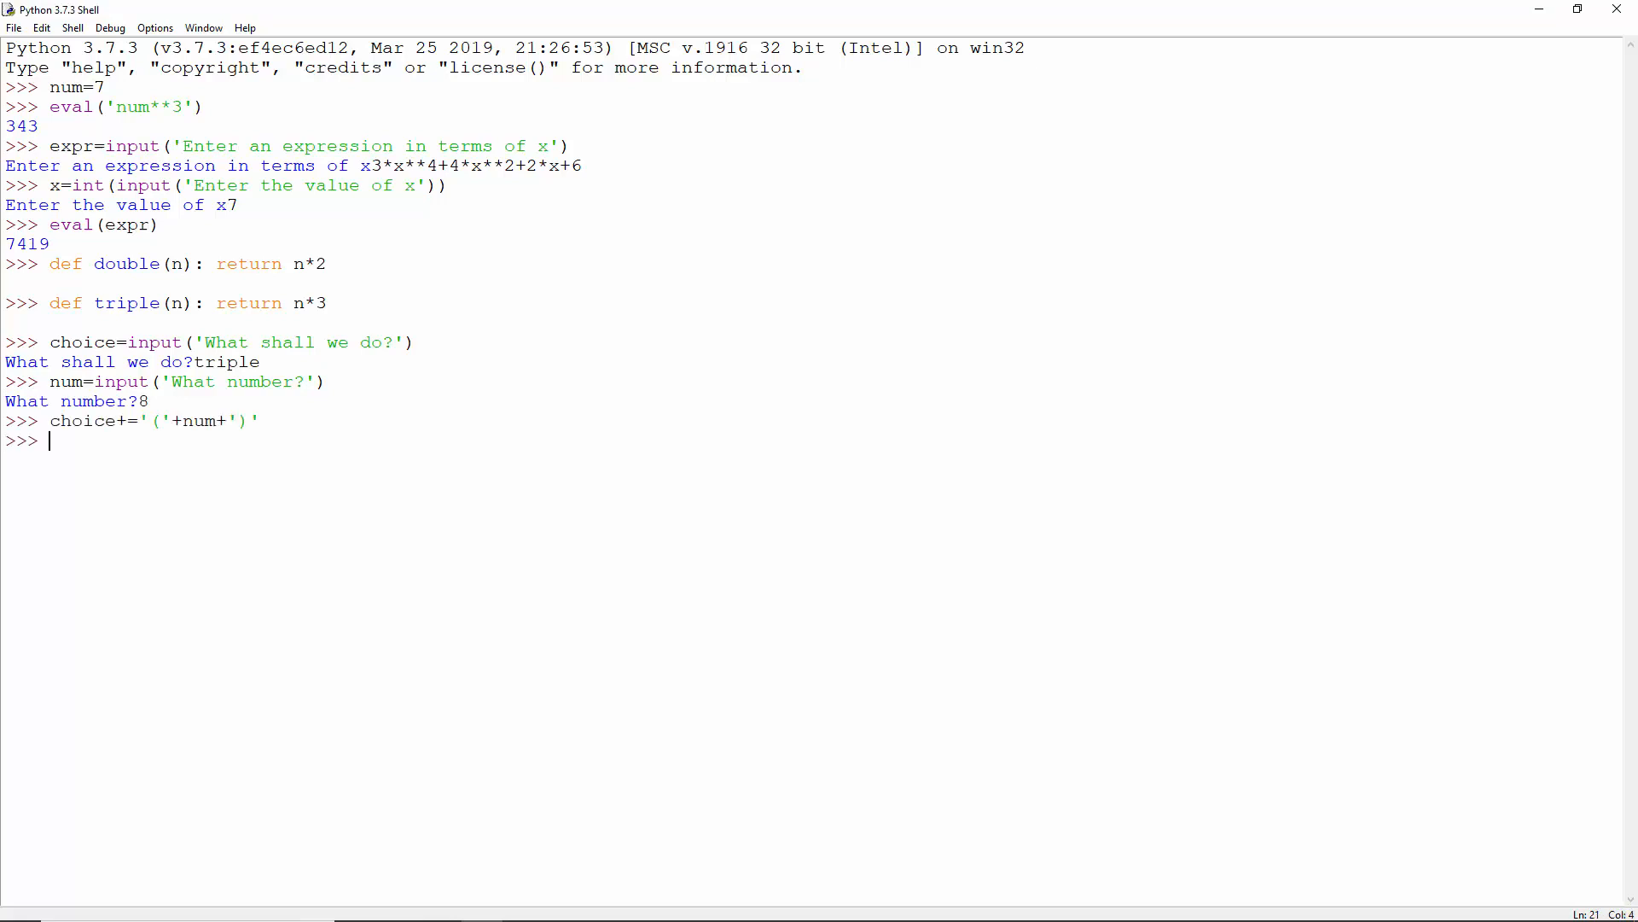
{"action": "type", "text": "eval(choice)"}
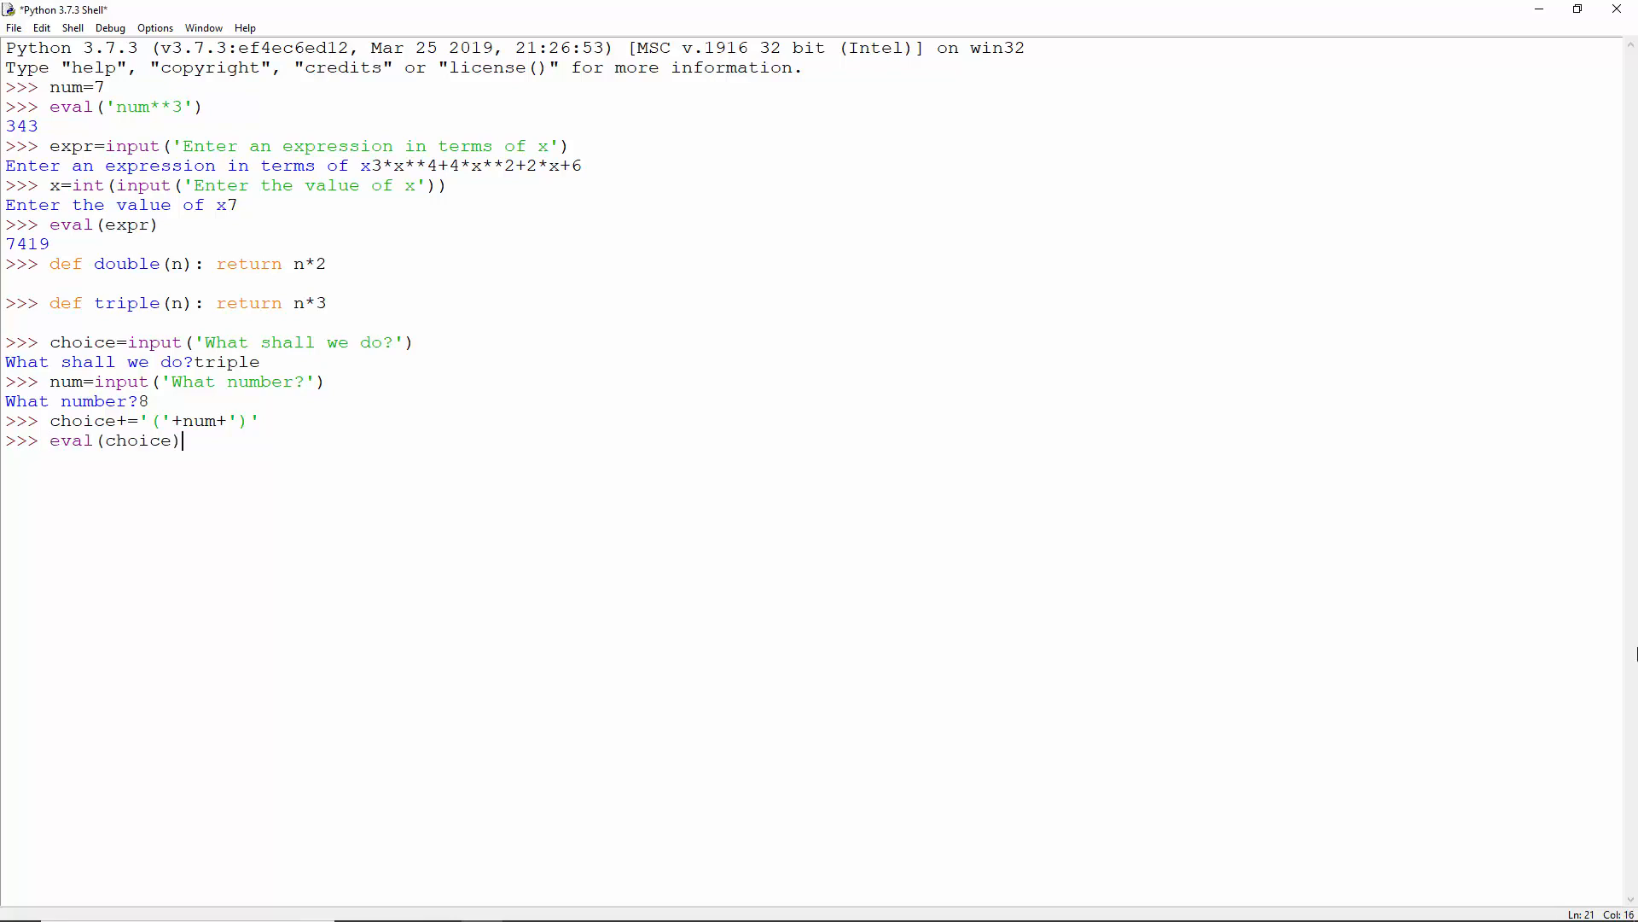
{"action": "key", "text": "Return"}
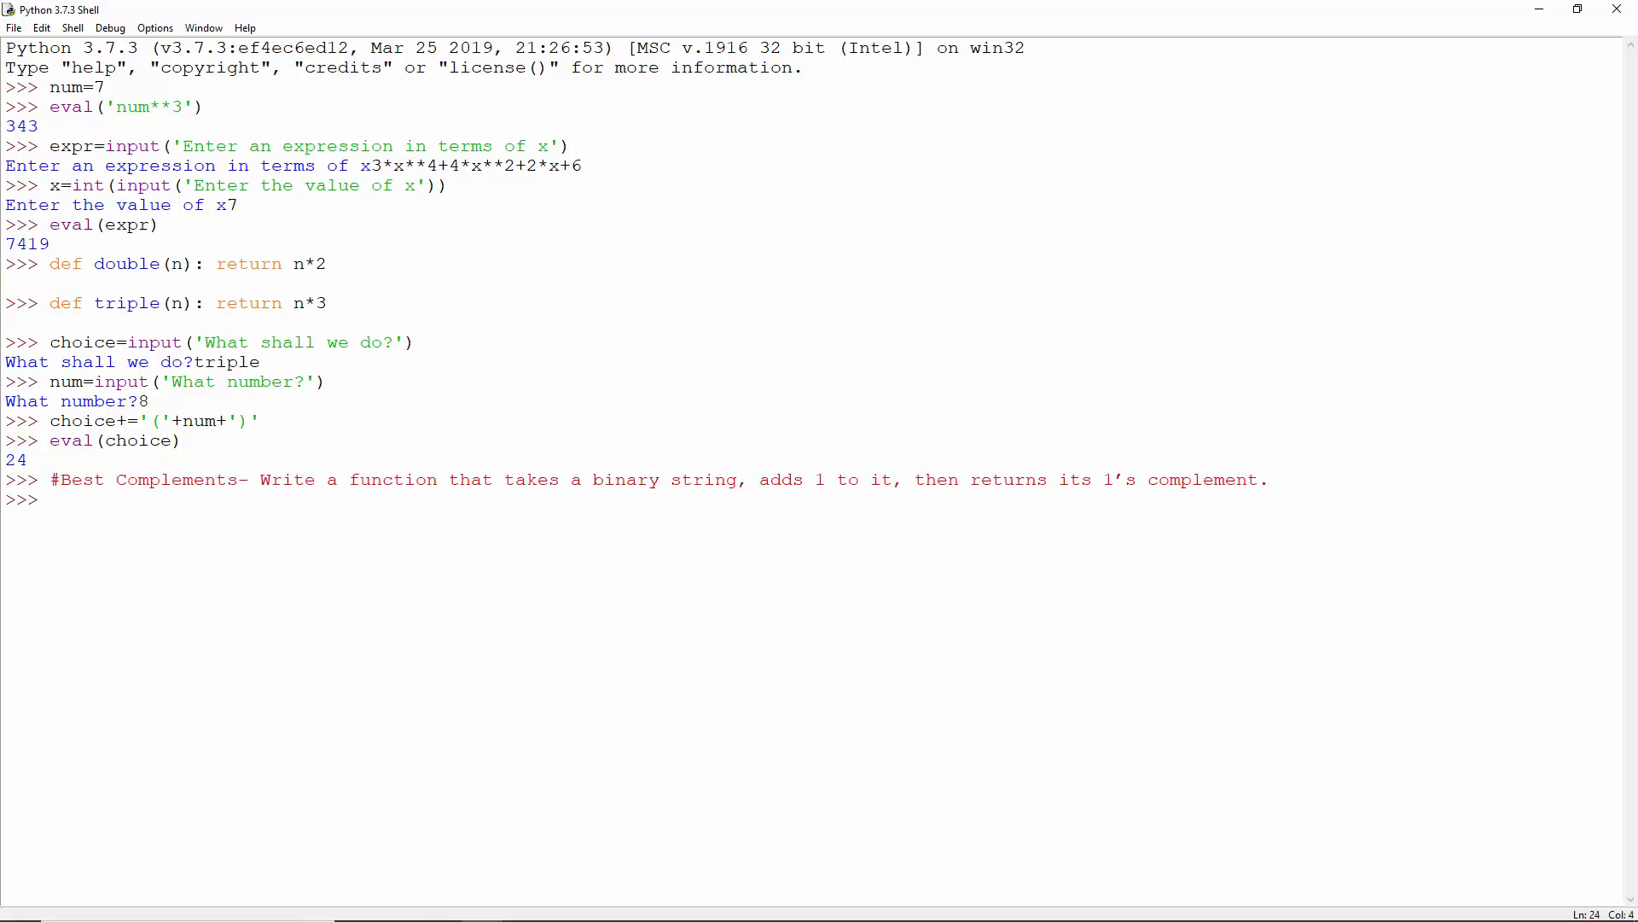
Step: Define complement(binary) and test it, ending with complement('0') returning -2
{"action": "left_click", "coordinate": [46, 499]}
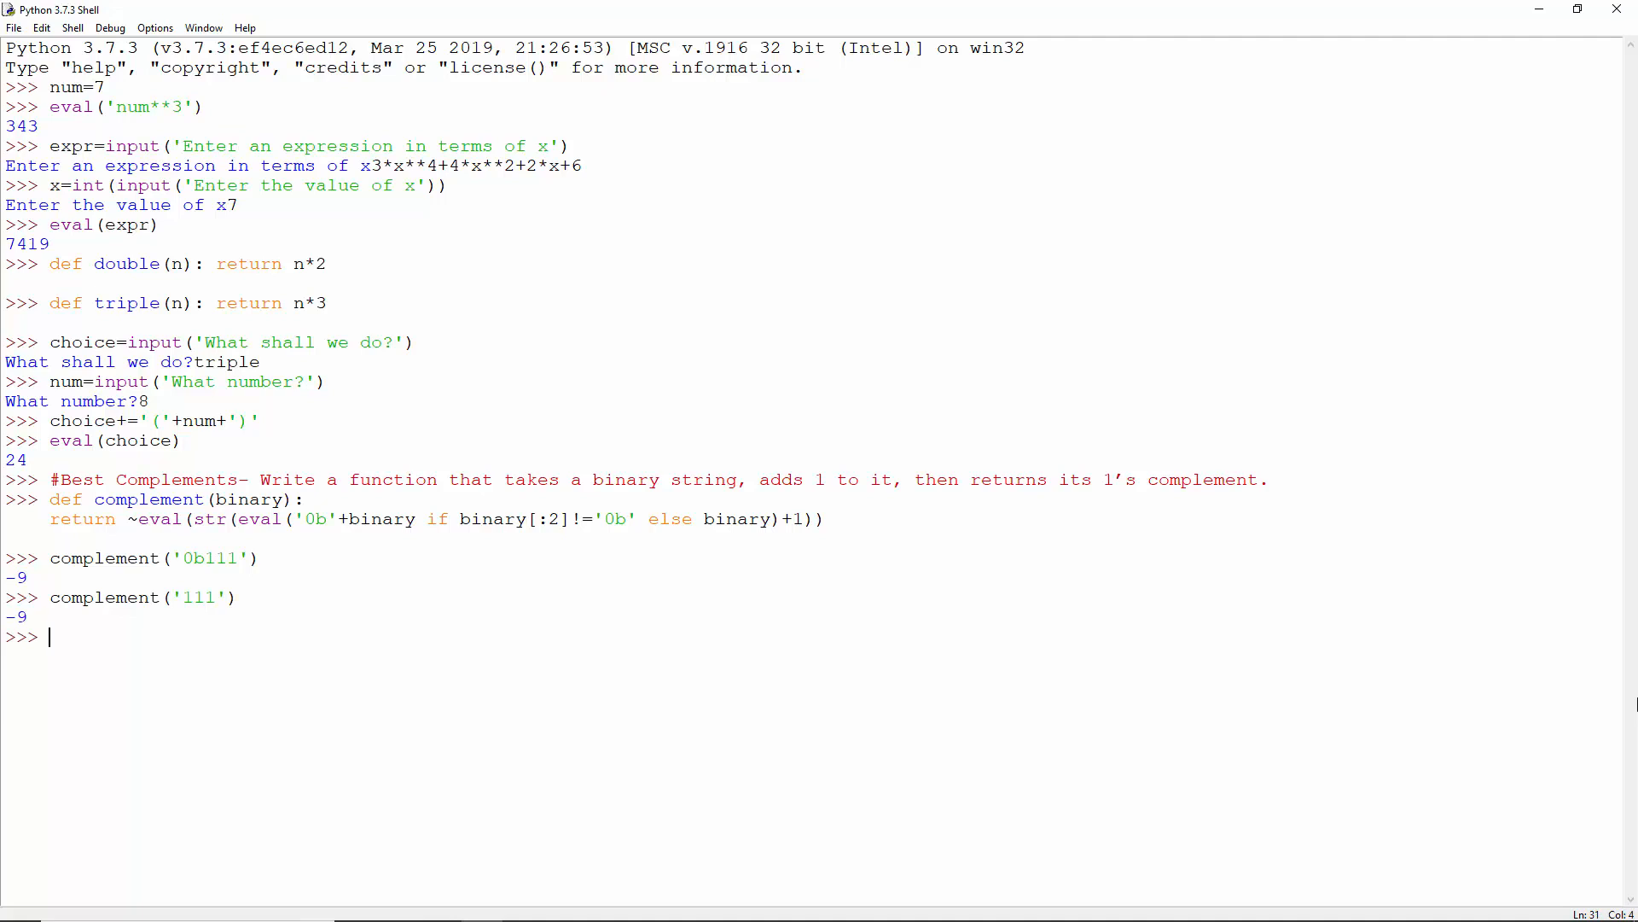
{"action": "type", "text": "complement('0')"}
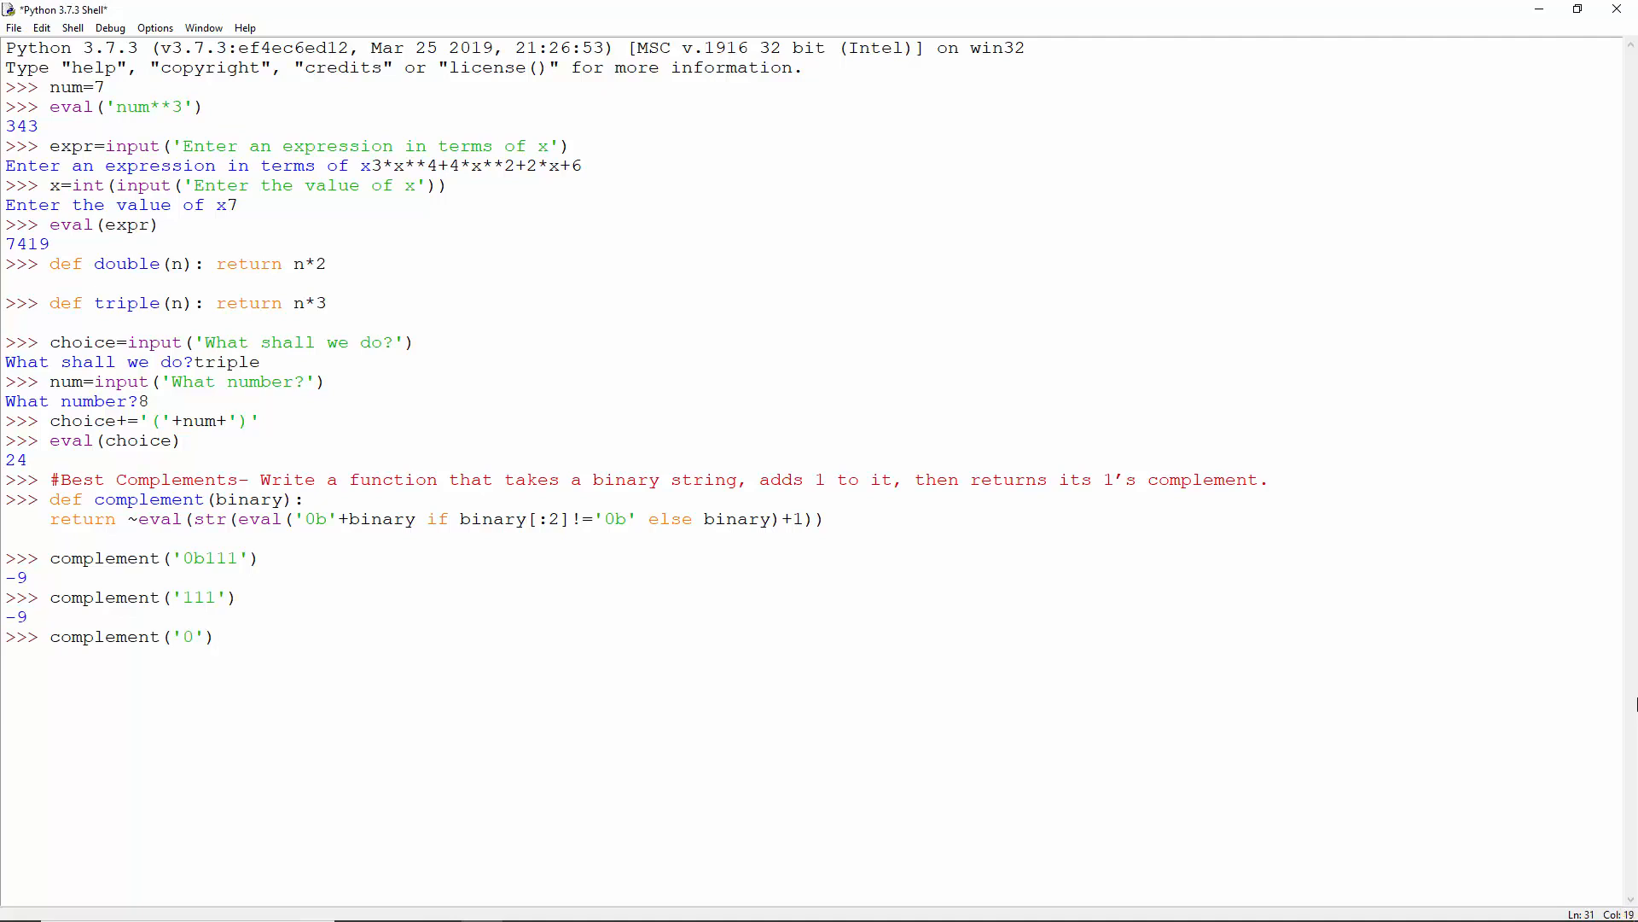
{"action": "key", "text": "Return"}
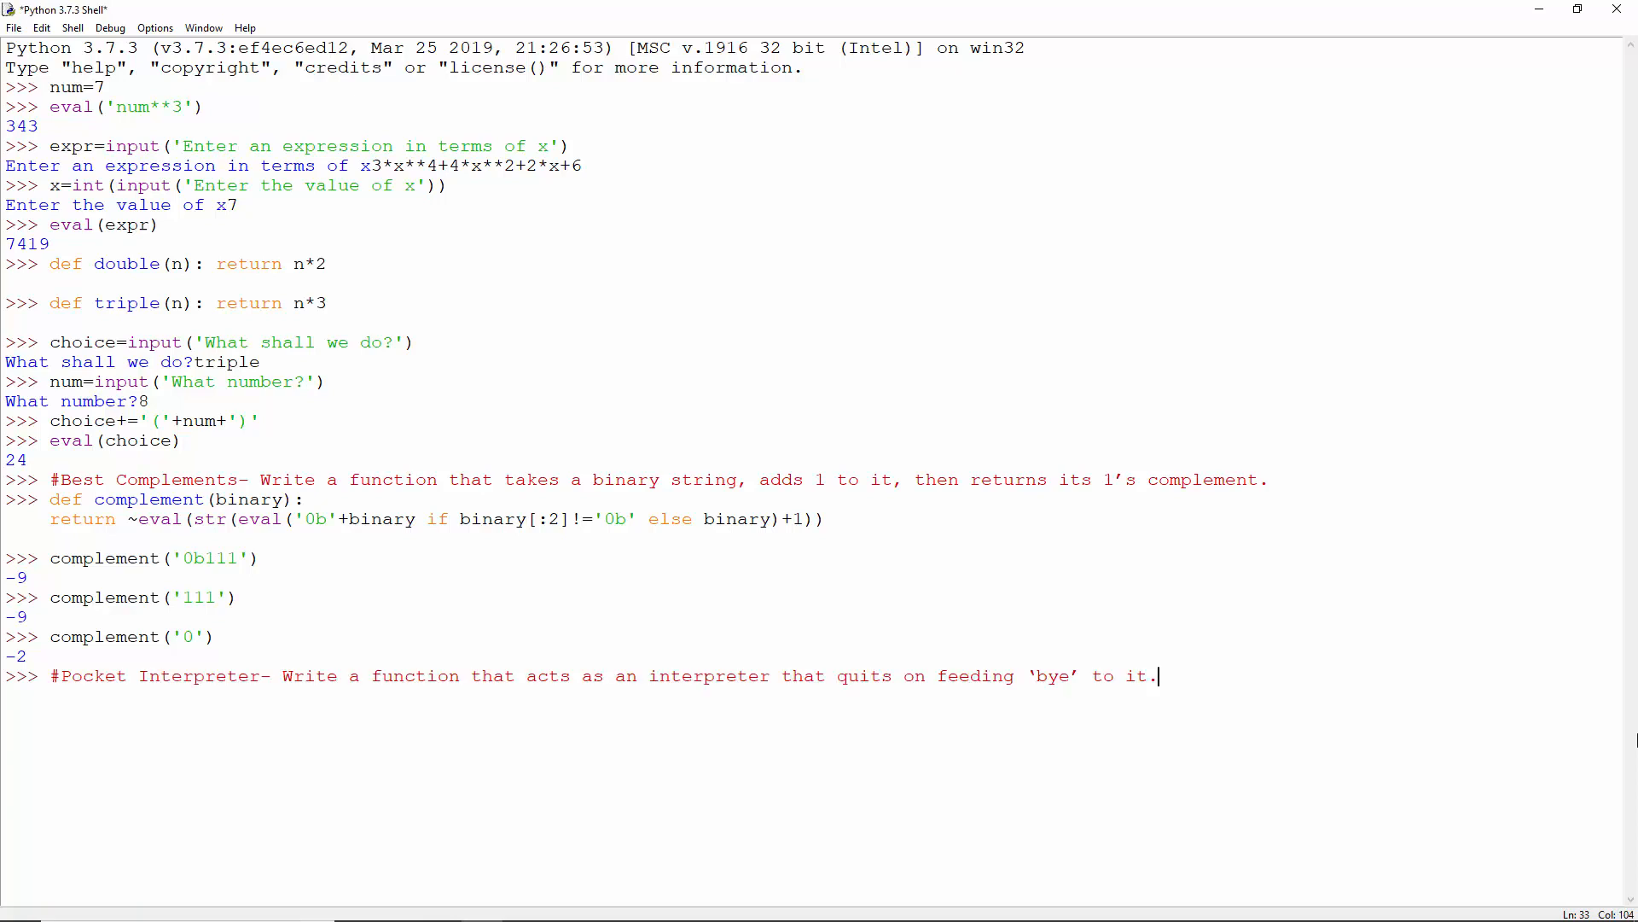
Step: Enter the Pocket Interpreter comment and begin writing def interpreter():
{"action": "key", "text": "Return"}
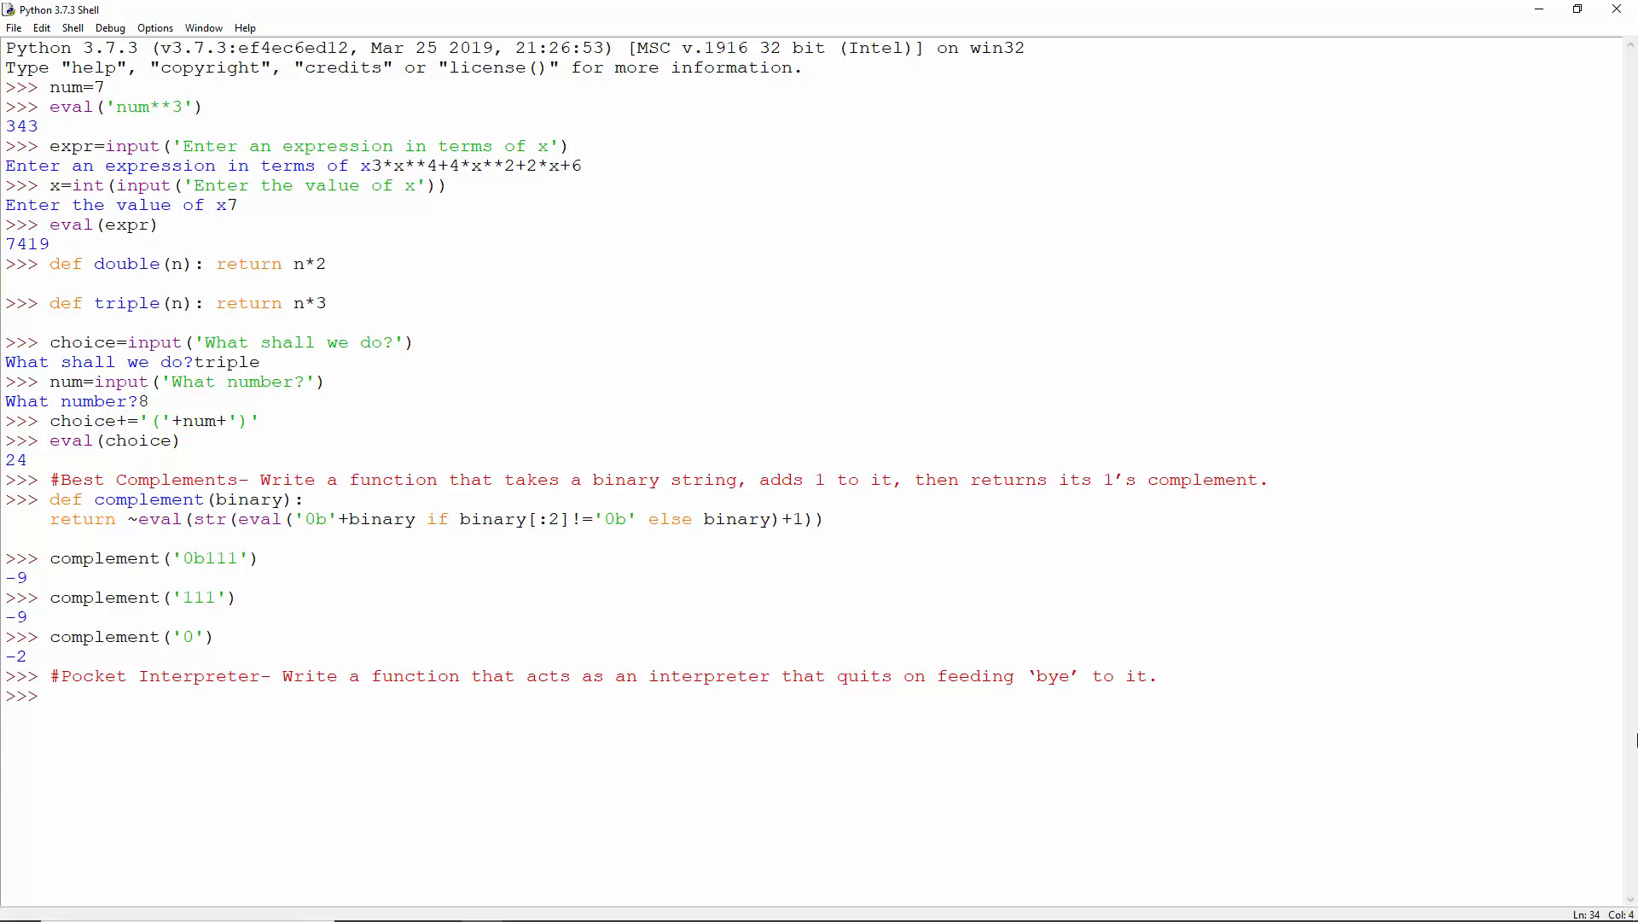
{"action": "left_click", "coordinate": [48, 697]}
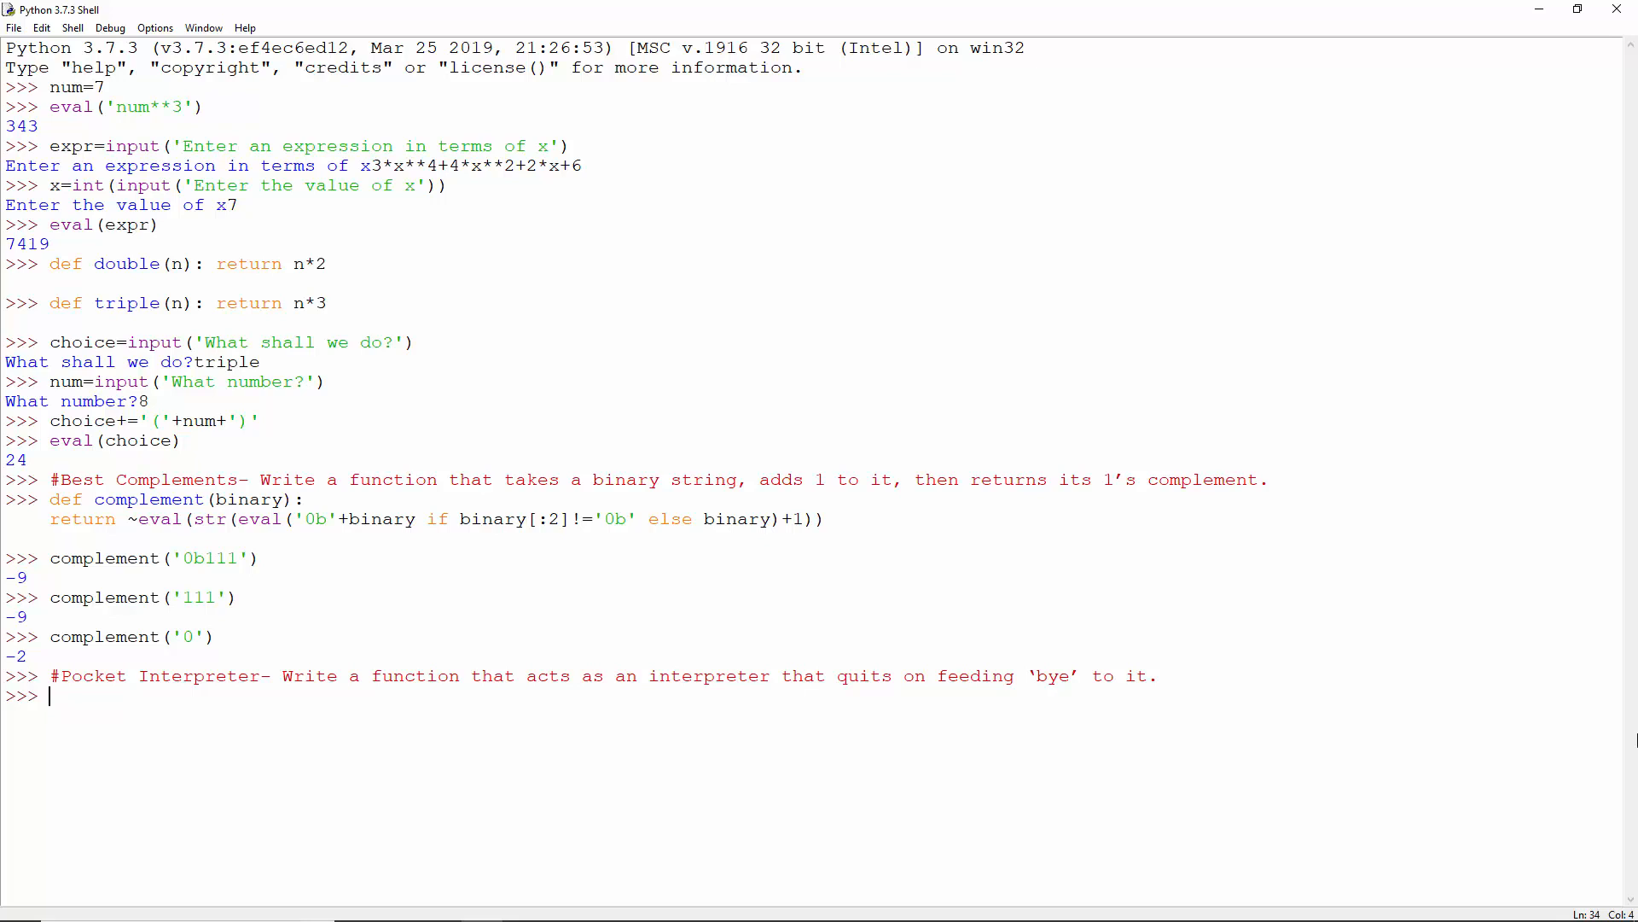
{"action": "type", "text": "def interpreter():"}
{"action": "type", "text": "print('>>> ',end='"}
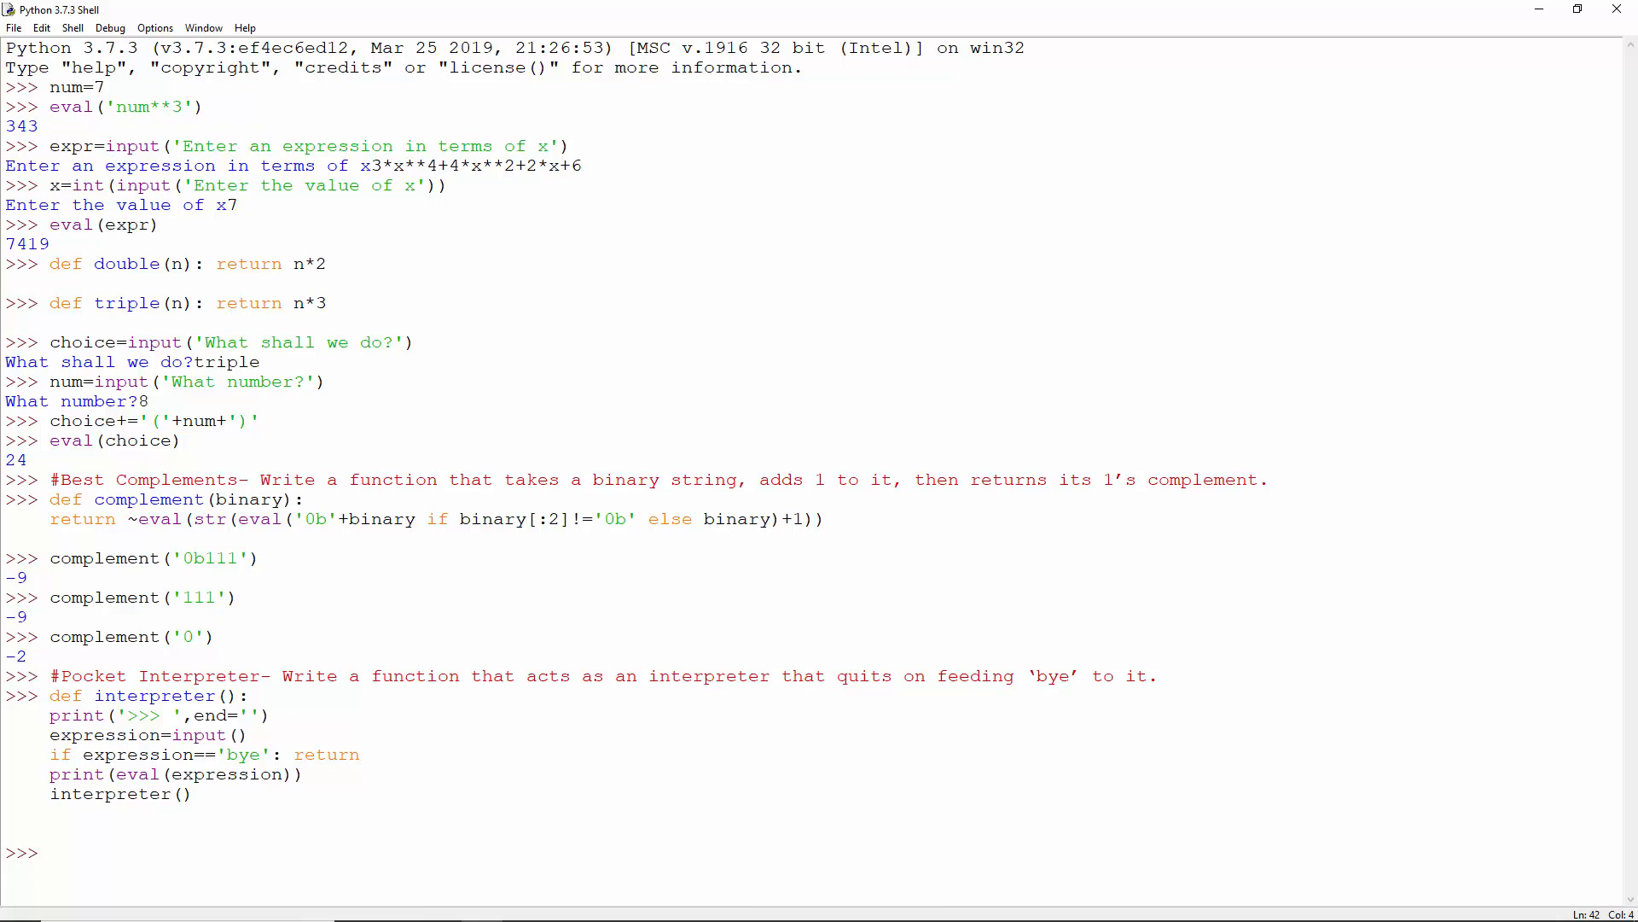
Step: Call interpreter(), evaluate 2+3 and 5%3, then type bye to quit
{"action": "type", "text": "interpreter()"}
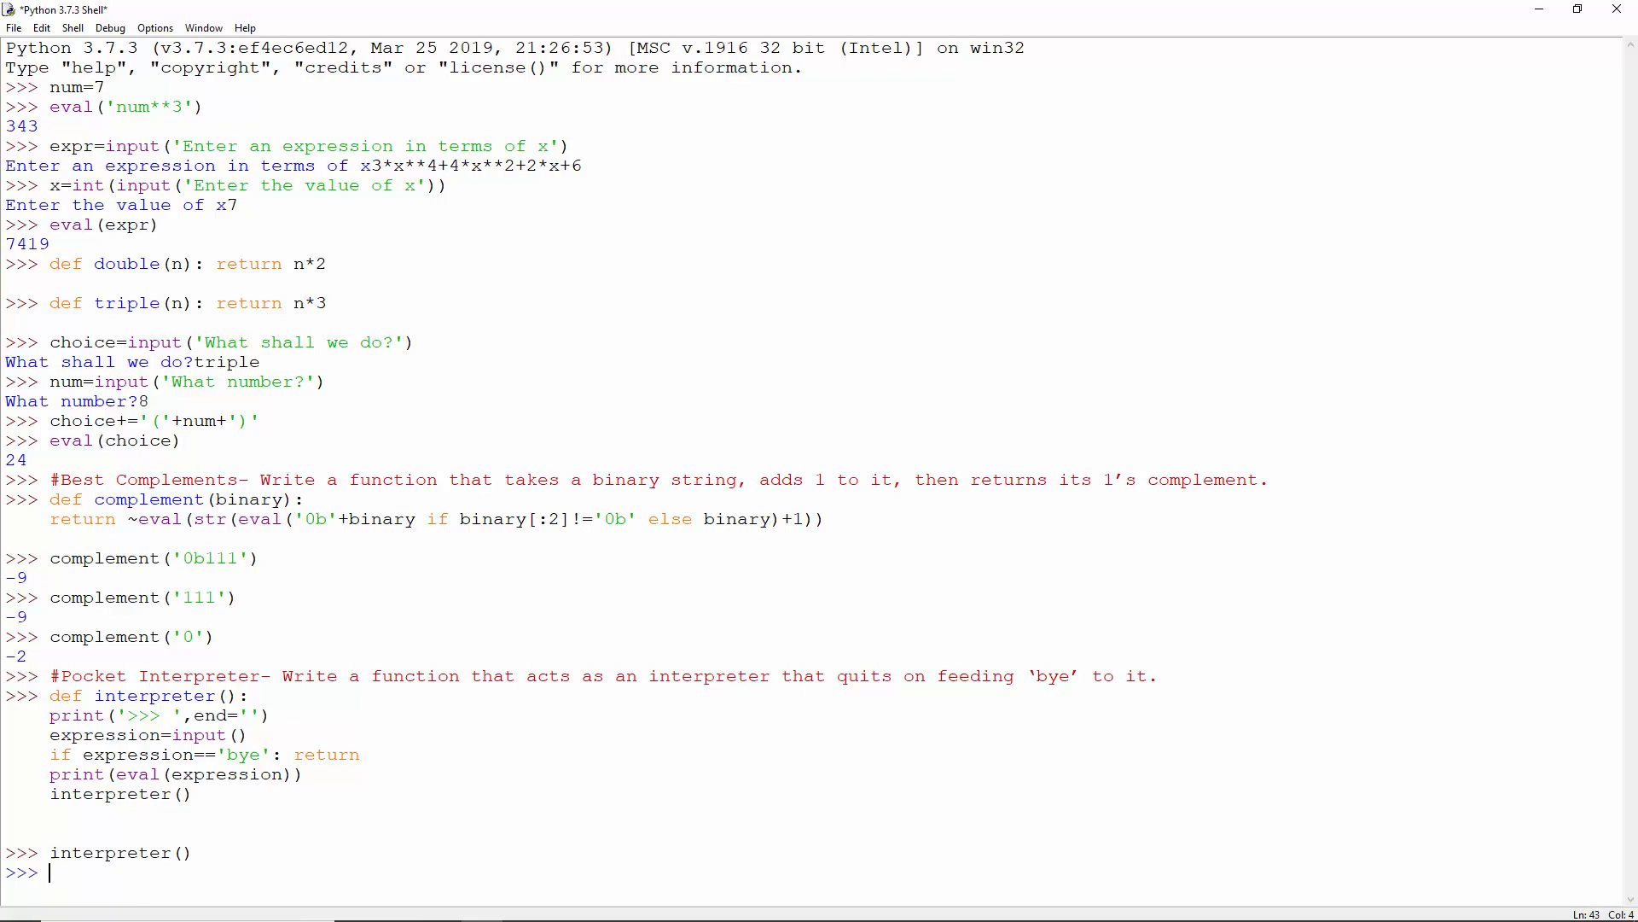
{"action": "type", "text": "2+3"}
{"action": "type", "text": "5%3"}
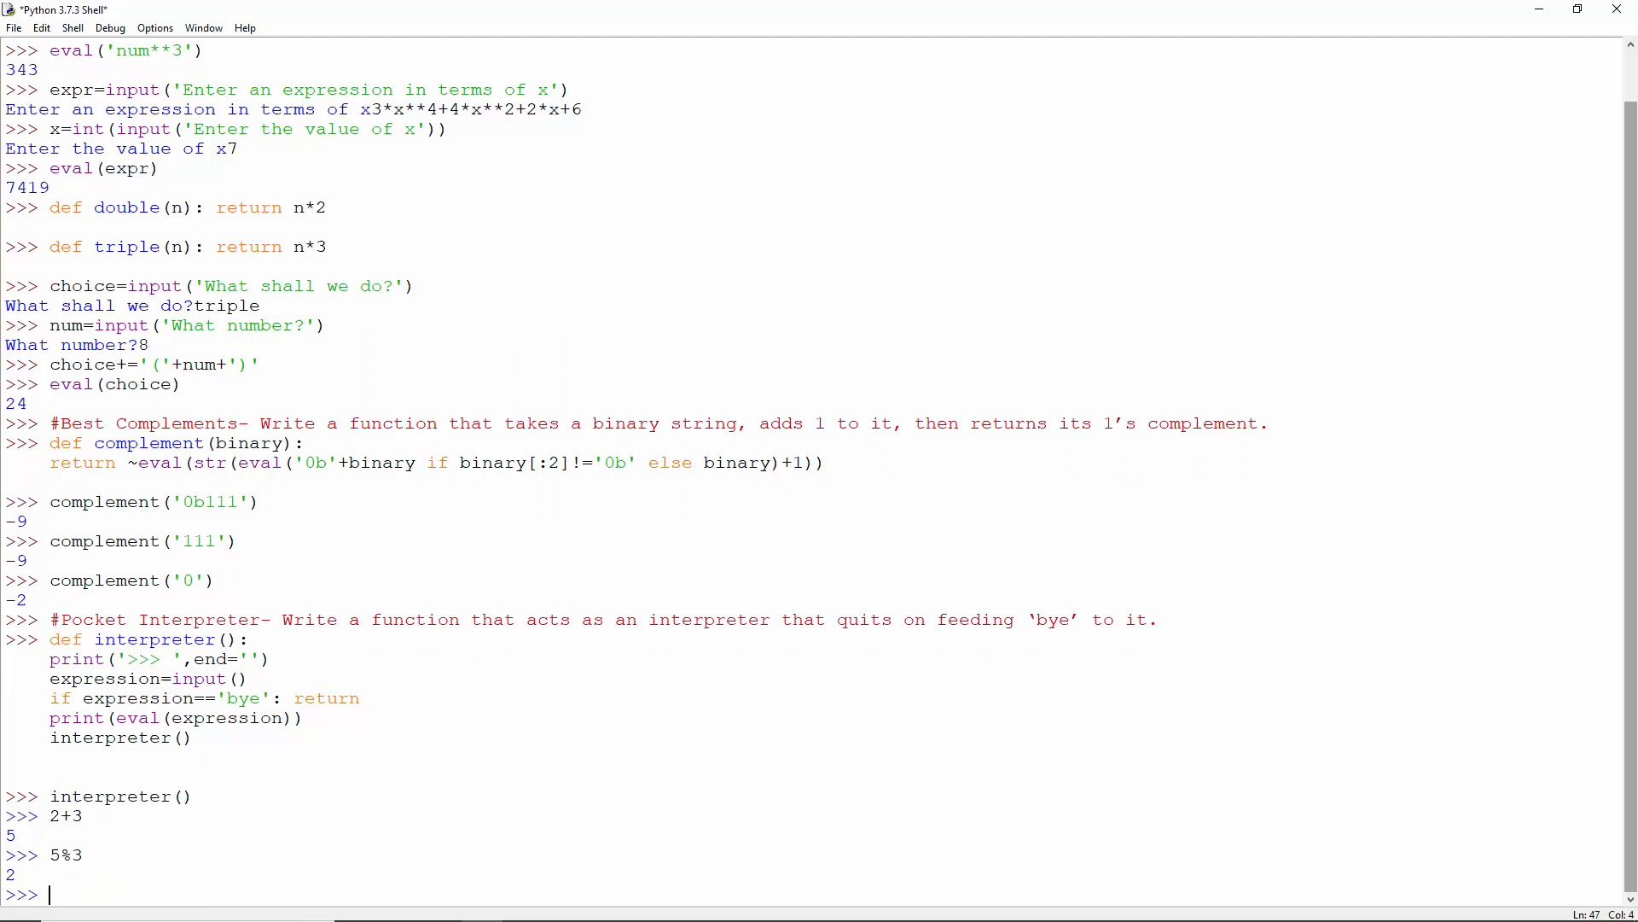
{"action": "type", "text": "bye"}
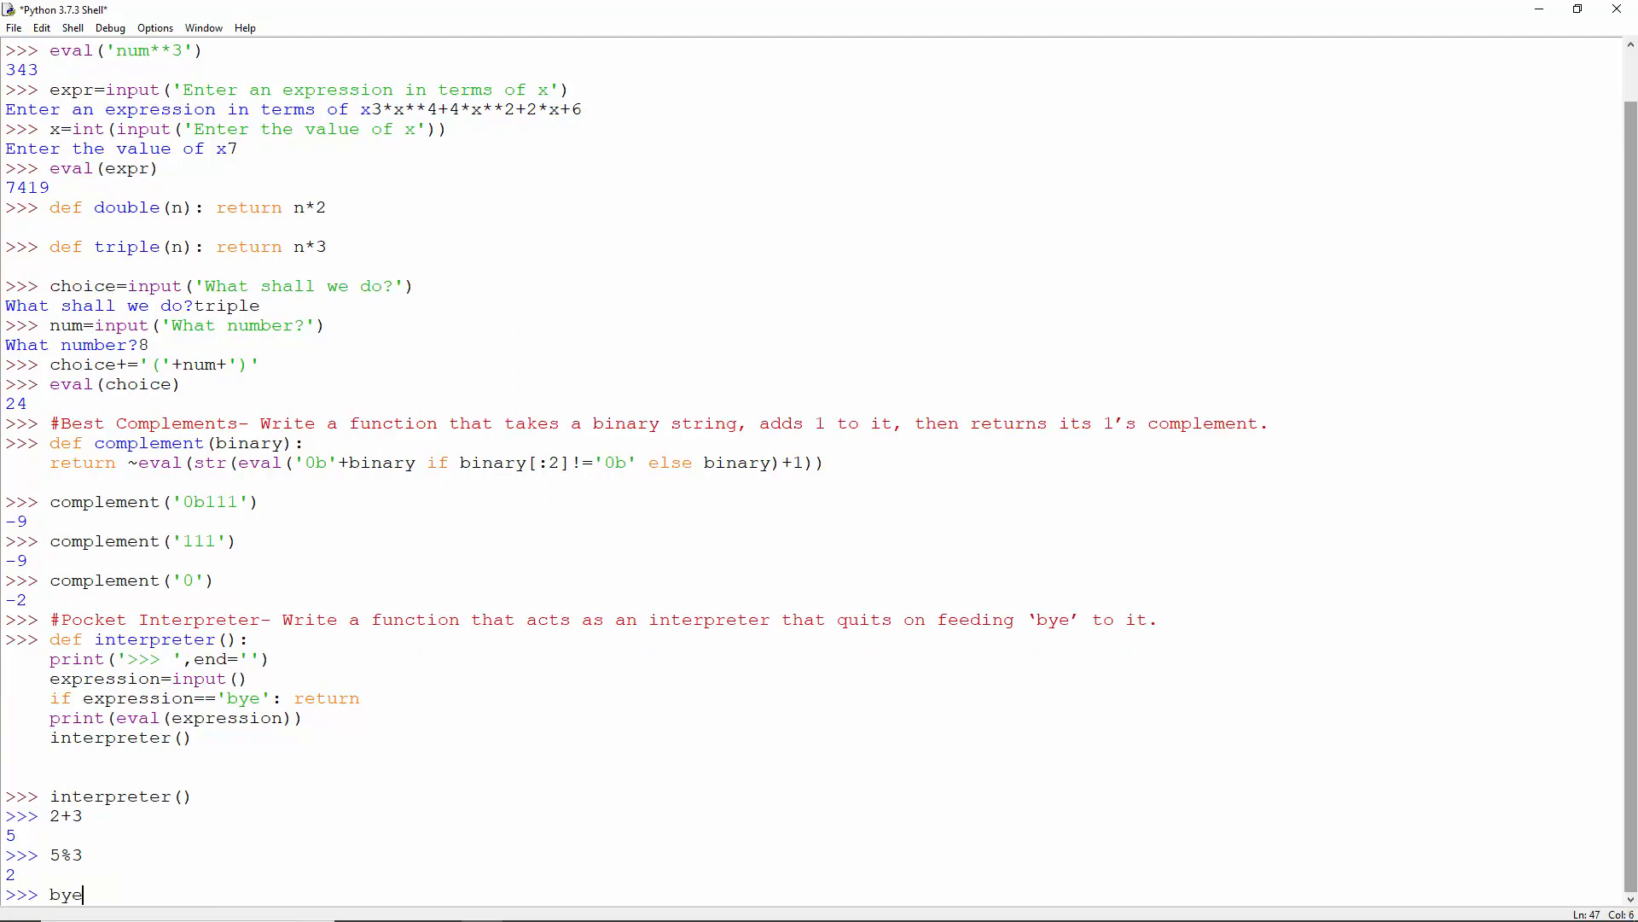